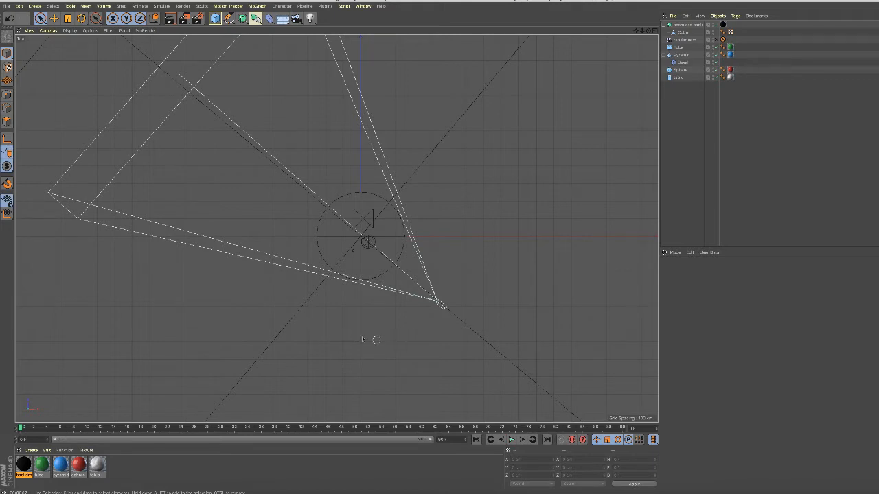
{"action": "mouse_move", "coordinate": [329, 334]}
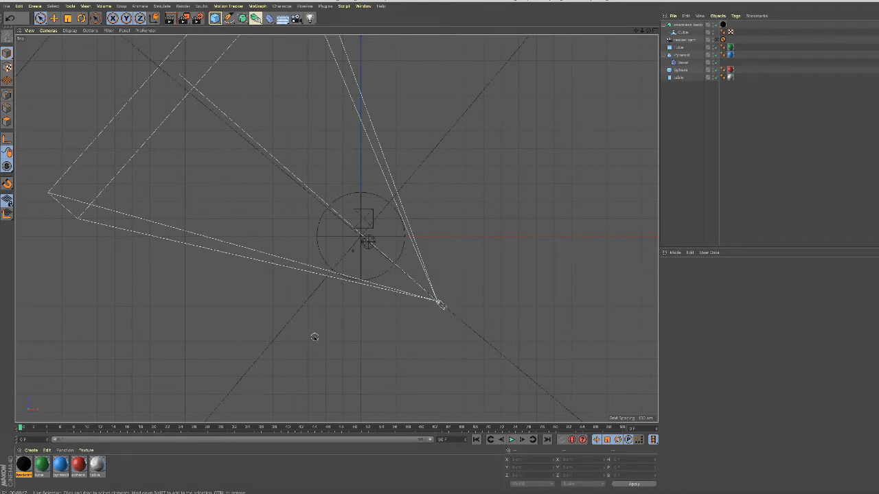
{"action": "mouse_move", "coordinate": [341, 332]}
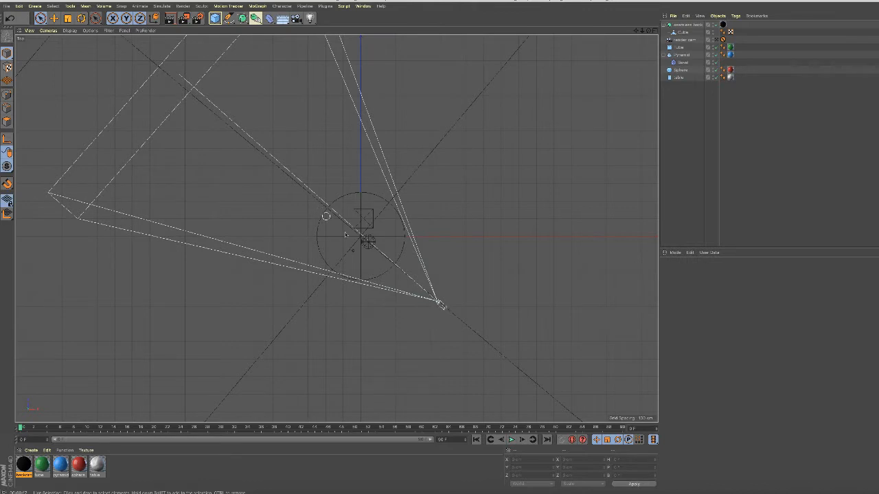
{"action": "mouse_move", "coordinate": [453, 201]}
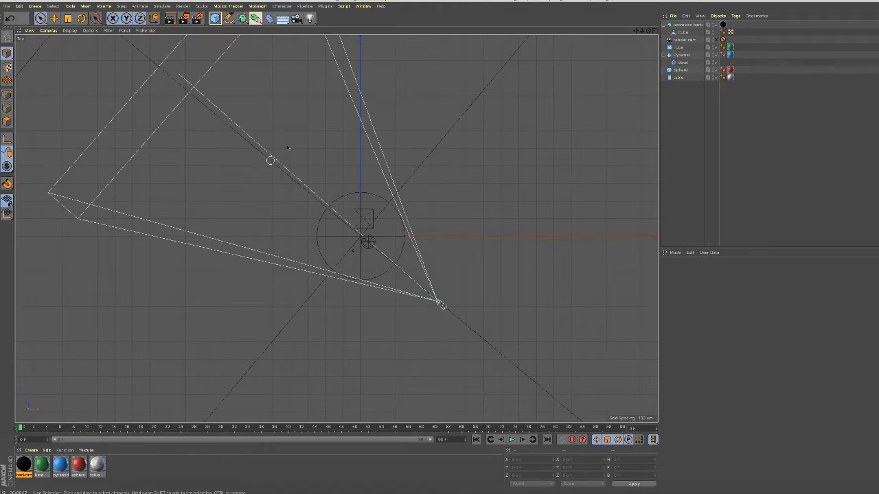
{"action": "mouse_move", "coordinate": [327, 212]}
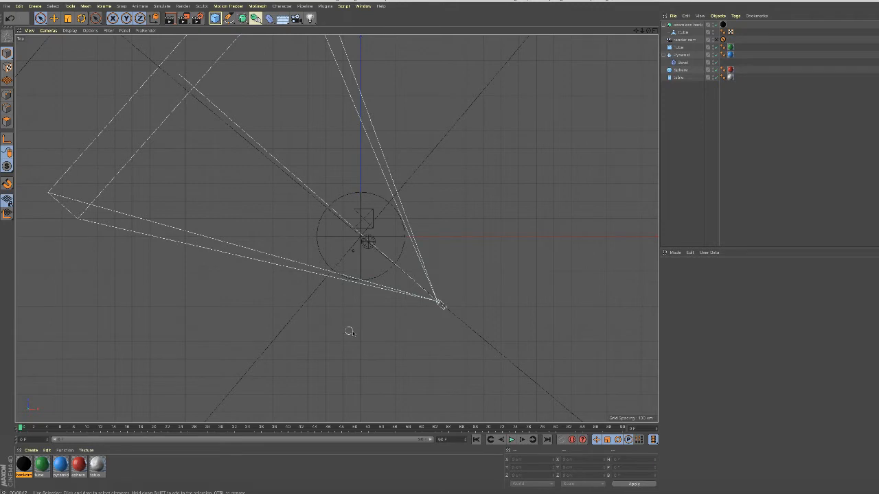
{"action": "mouse_move", "coordinate": [385, 218]}
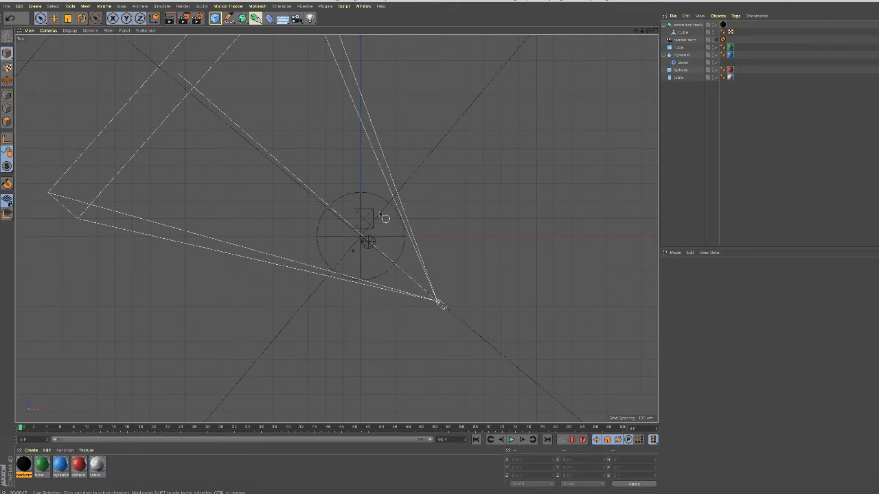
{"action": "mouse_move", "coordinate": [344, 337]}
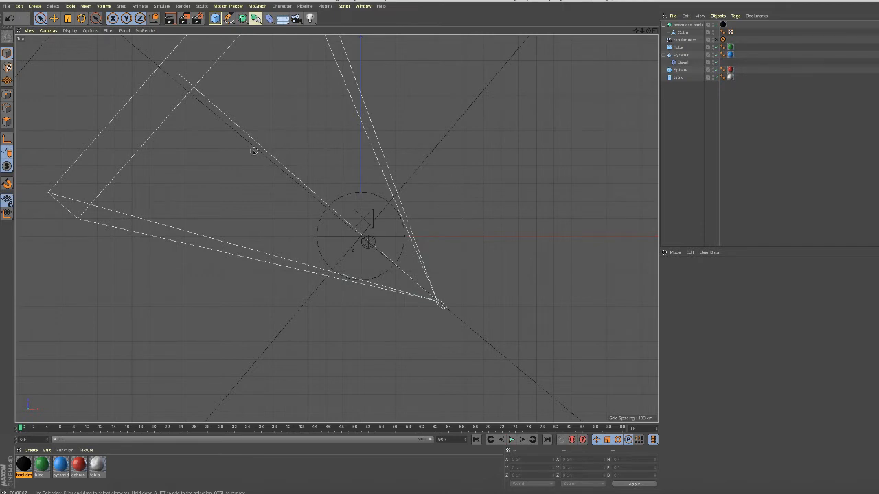
{"action": "mouse_move", "coordinate": [340, 344]}
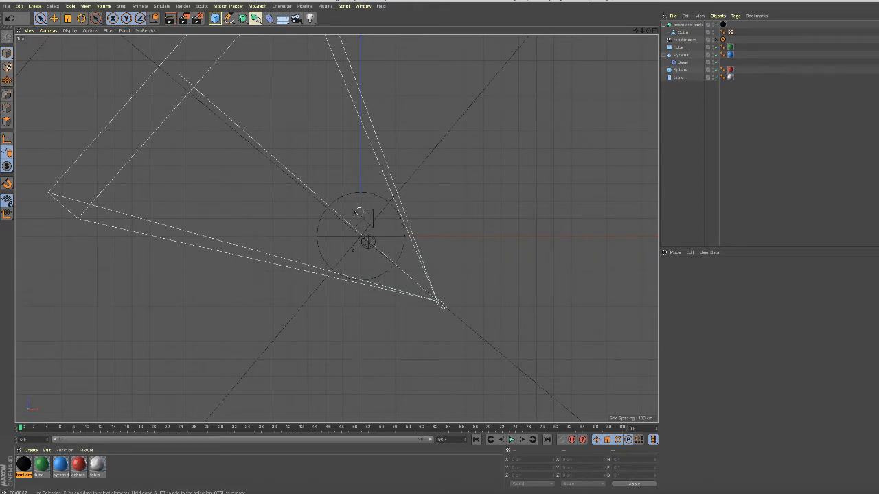
{"action": "mouse_move", "coordinate": [347, 331]}
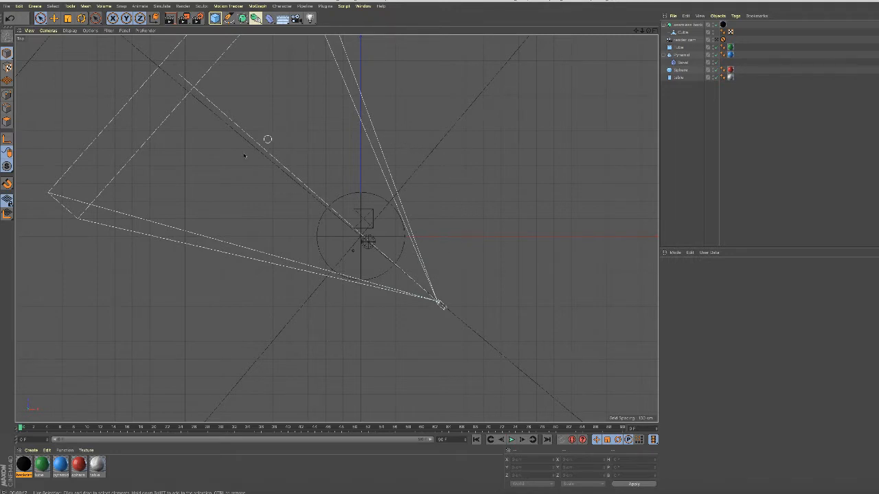
{"action": "mouse_move", "coordinate": [484, 234]}
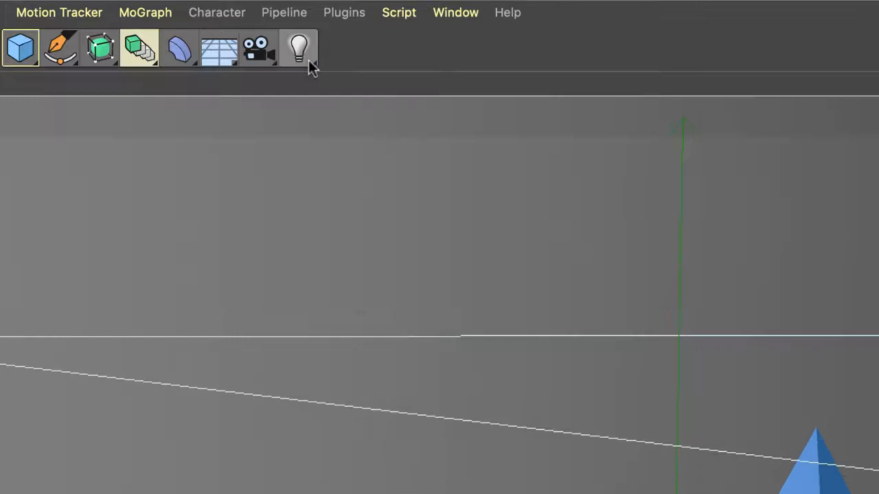
Add a Target Light from the Light tool palette, creating Light and Light.Target.1
{"action": "left_click", "coordinate": [299, 48]}
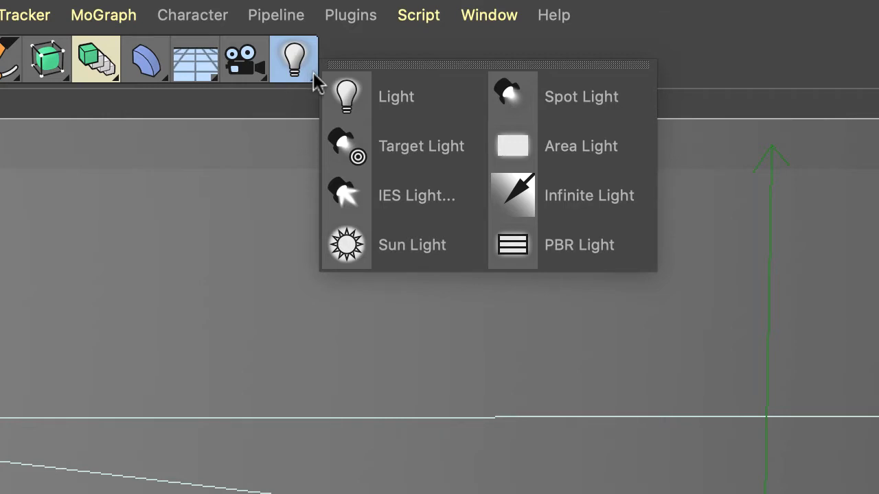
{"action": "mouse_move", "coordinate": [429, 161]}
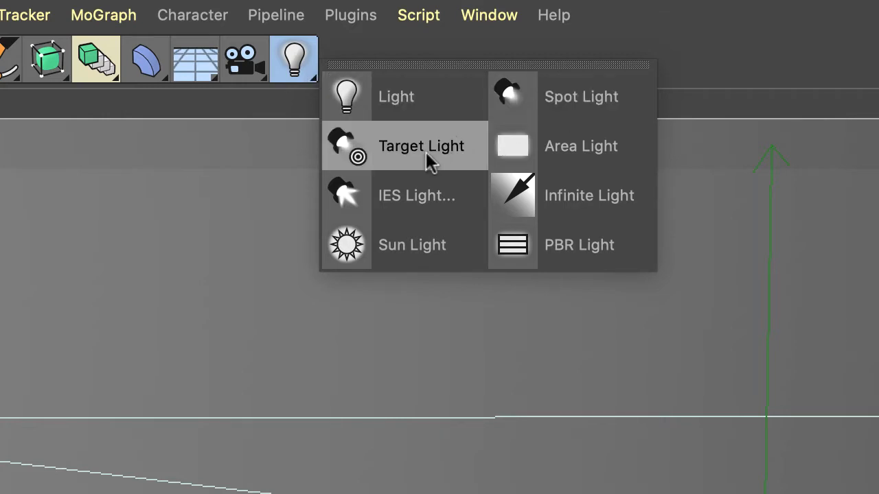
{"action": "mouse_move", "coordinate": [428, 155]}
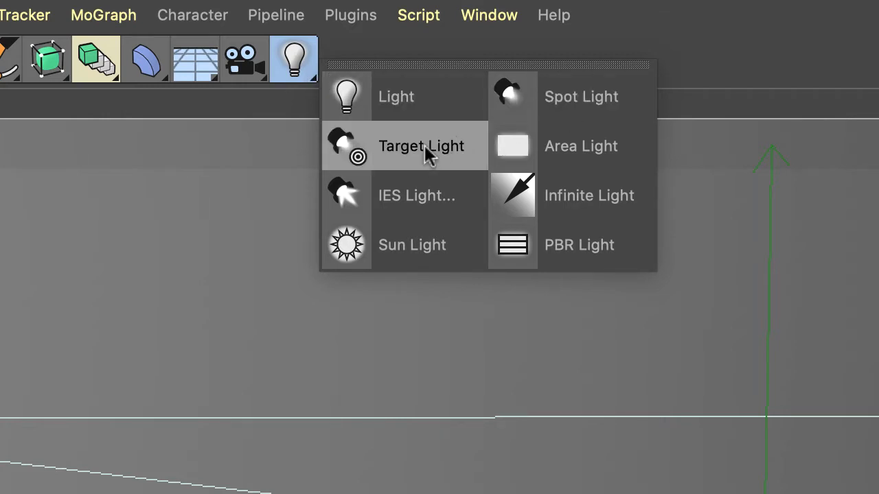
{"action": "left_click", "coordinate": [421, 146]}
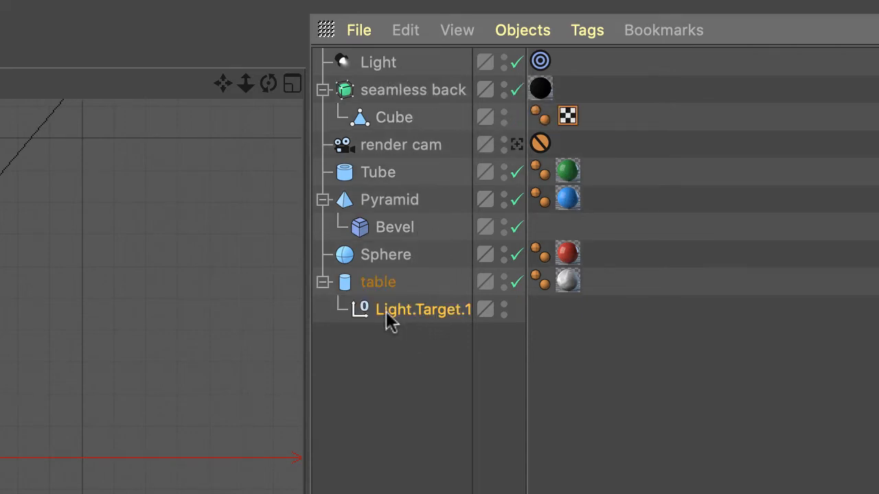
Select the Light object to show its spot settings in the Attribute Manager
{"action": "left_click", "coordinate": [378, 62]}
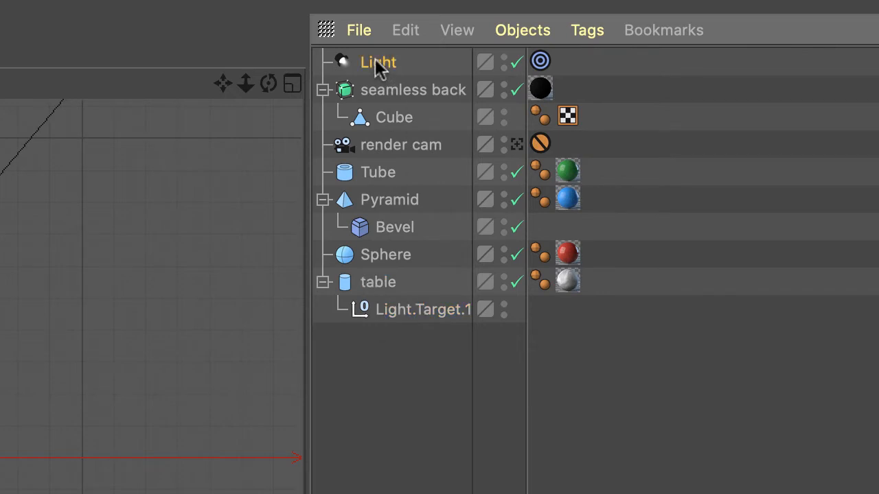
{"action": "mouse_move", "coordinate": [378, 63]}
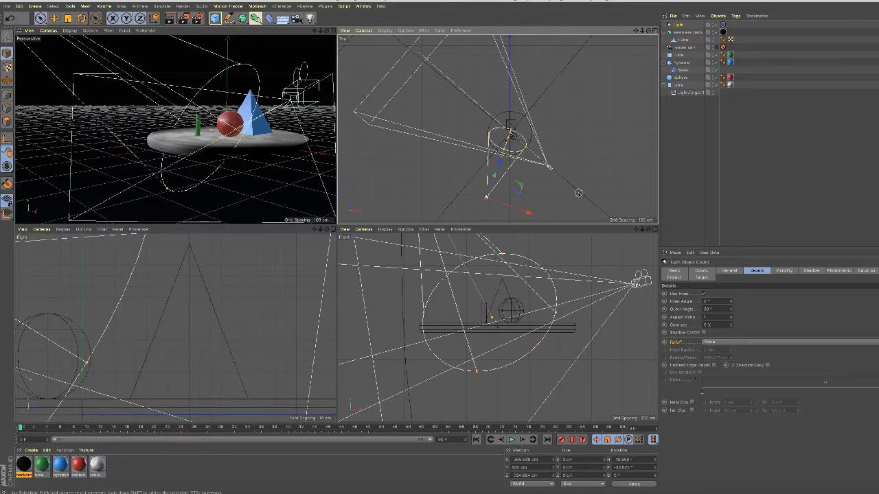
{"action": "mouse_move", "coordinate": [641, 136]}
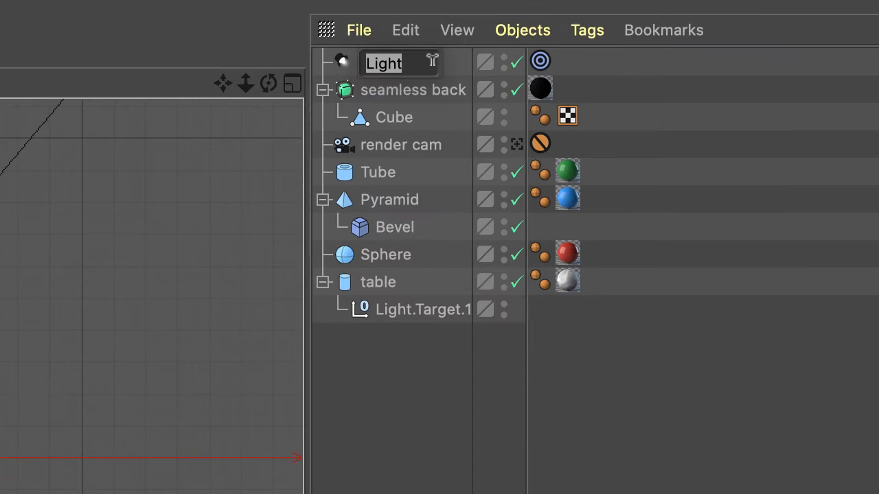
Type 'key' as the new name for the target light
{"action": "type", "text": "key"}
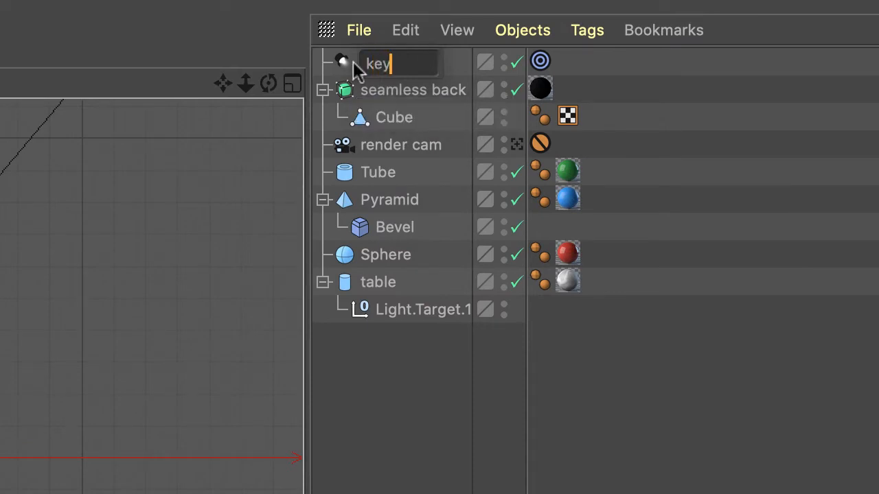
{"action": "mouse_move", "coordinate": [363, 63]}
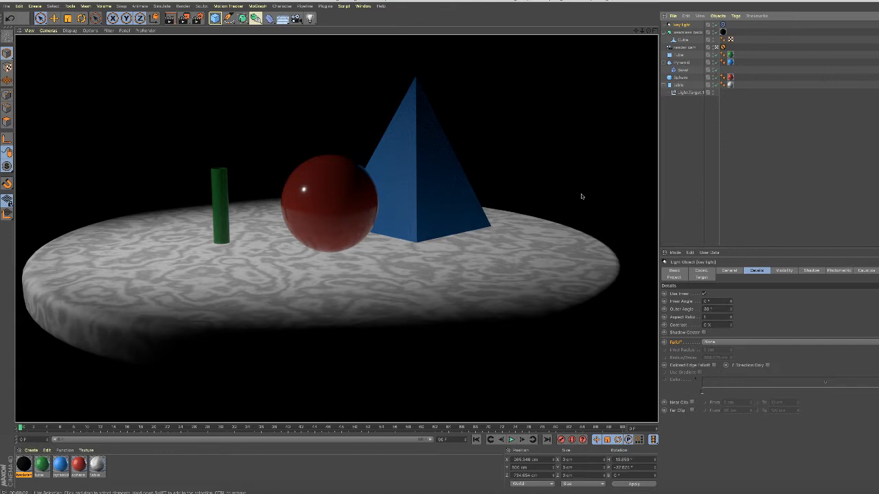
{"action": "mouse_move", "coordinate": [438, 324]}
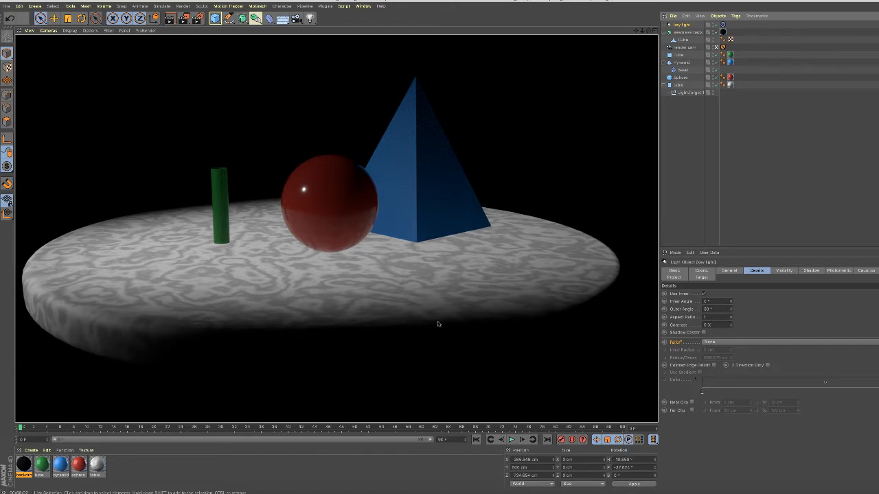
{"action": "mouse_move", "coordinate": [526, 324]}
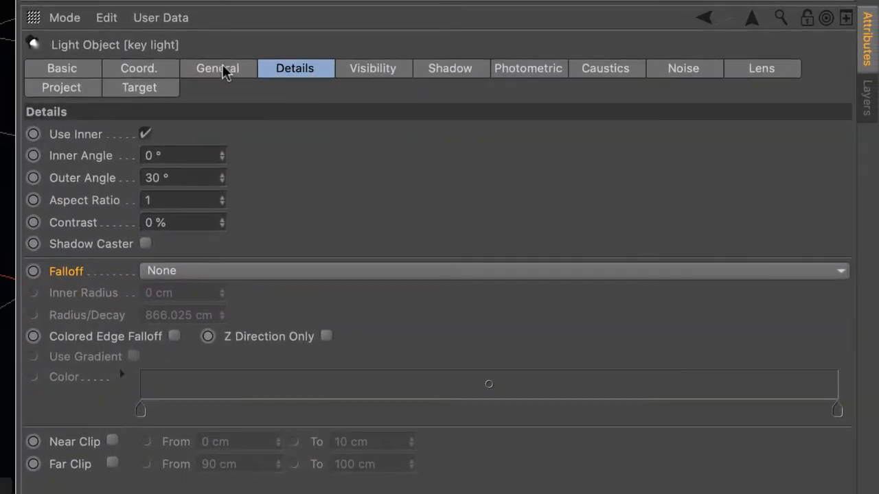
Set the key light's Shadow option to Area in its General settings
{"action": "left_click", "coordinate": [217, 68]}
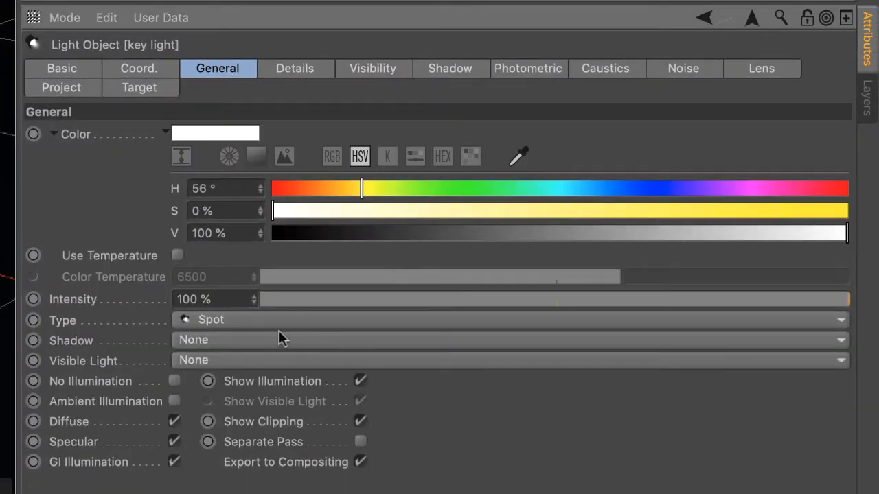
{"action": "mouse_move", "coordinate": [213, 300]}
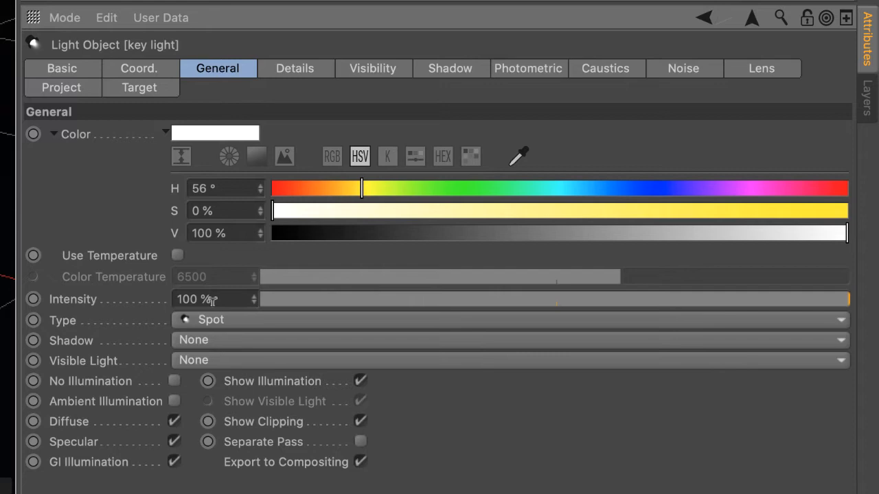
{"action": "mouse_move", "coordinate": [219, 354]}
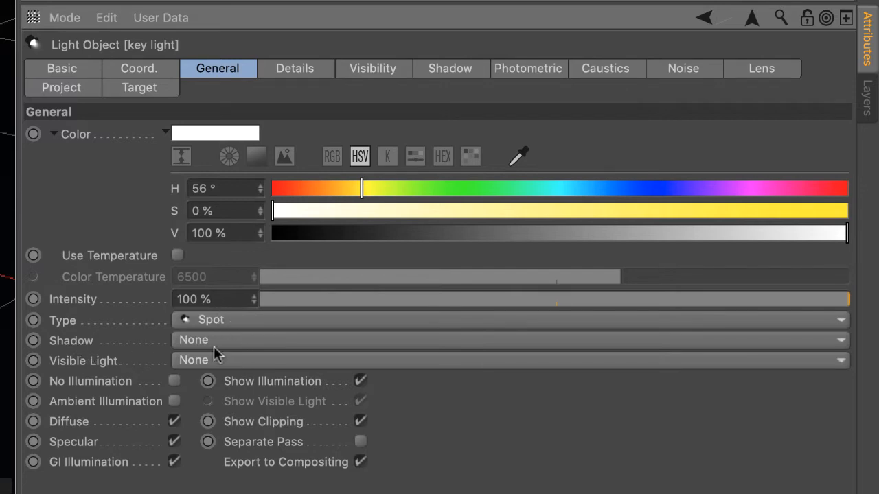
{"action": "mouse_move", "coordinate": [843, 345]}
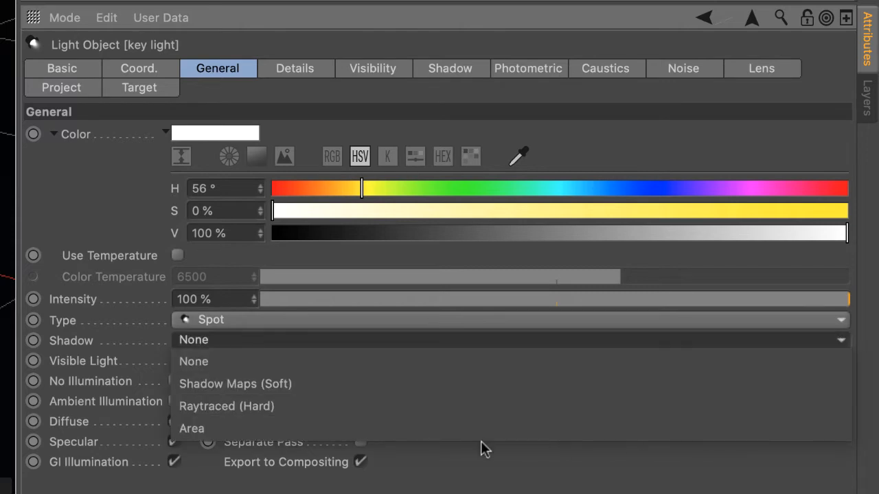
{"action": "mouse_move", "coordinate": [216, 433]}
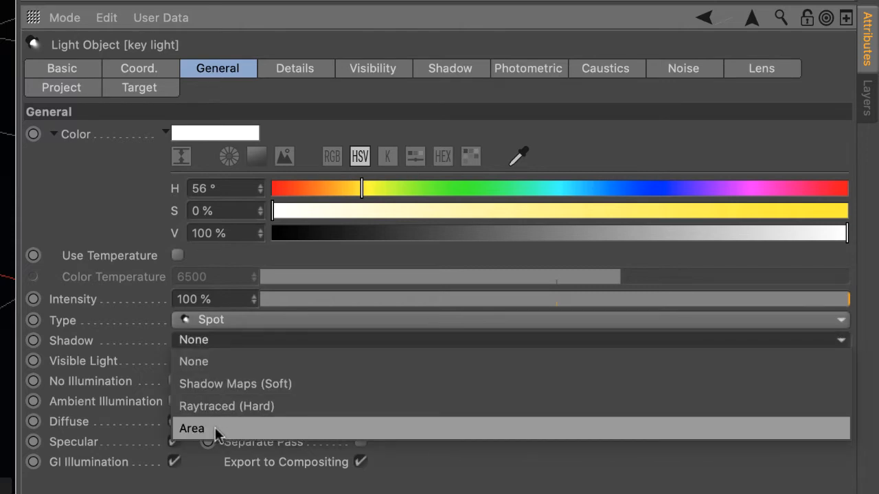
{"action": "left_click", "coordinate": [191, 428]}
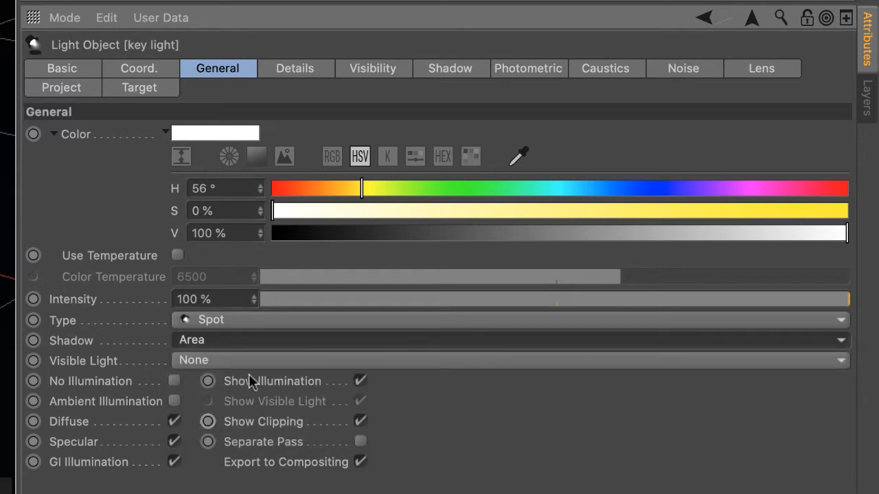
{"action": "mouse_move", "coordinate": [96, 351]}
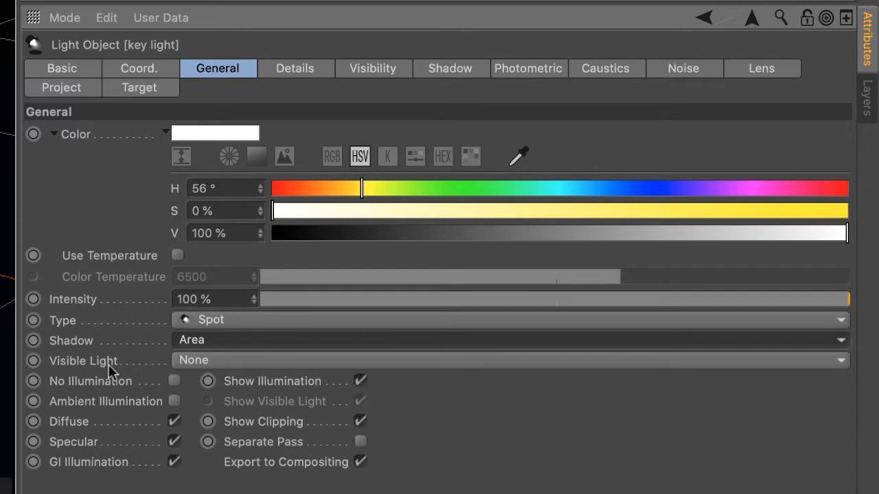
{"action": "mouse_move", "coordinate": [201, 372]}
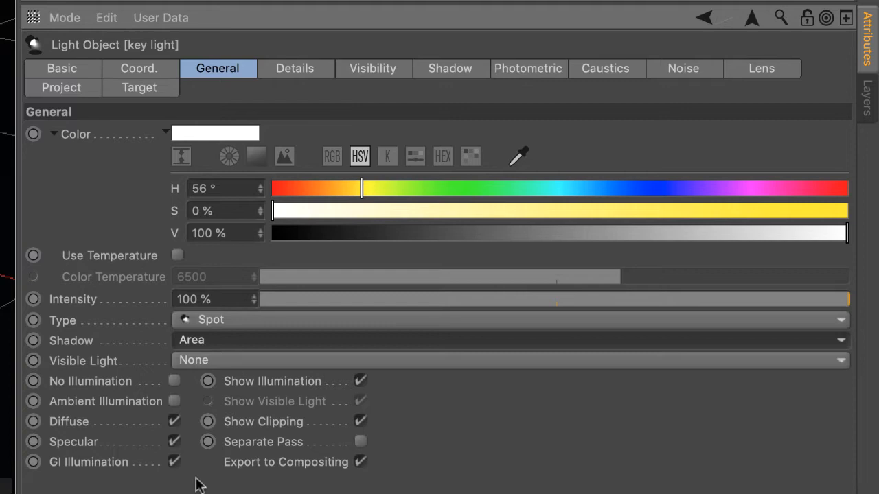
{"action": "mouse_move", "coordinate": [203, 464]}
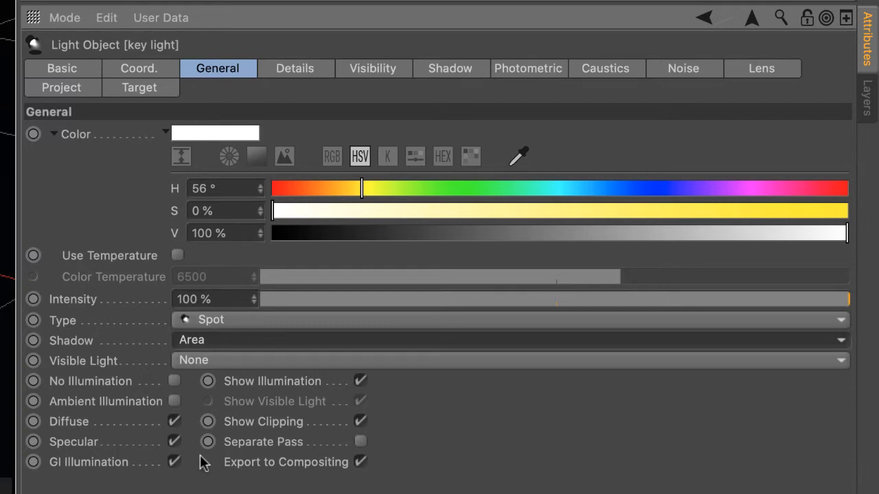
{"action": "left_click", "coordinate": [294, 68]}
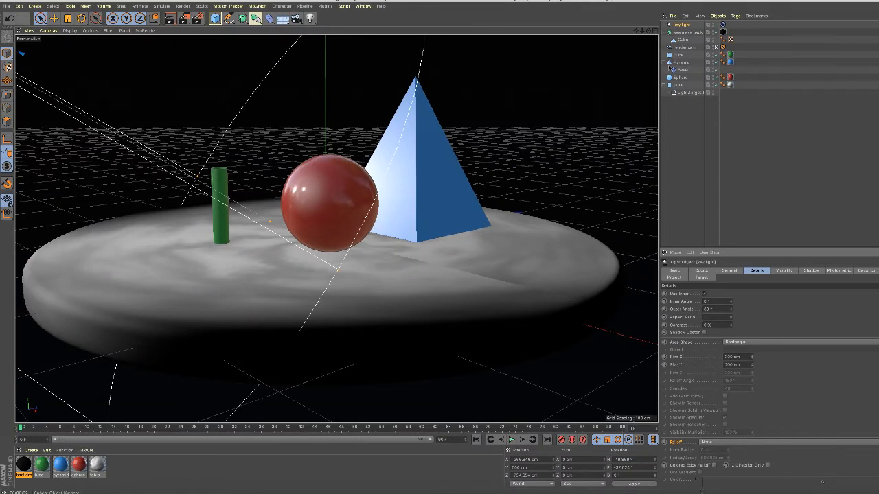
{"action": "mouse_move", "coordinate": [716, 47]}
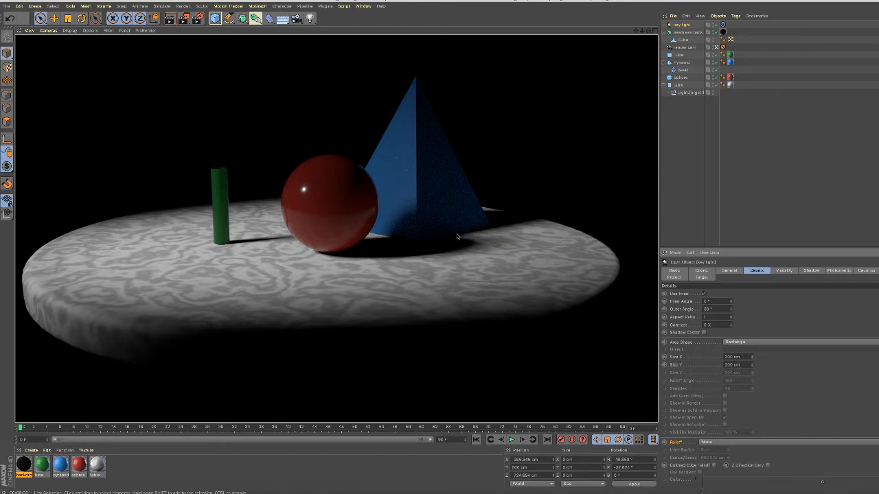
{"action": "mouse_move", "coordinate": [367, 247]}
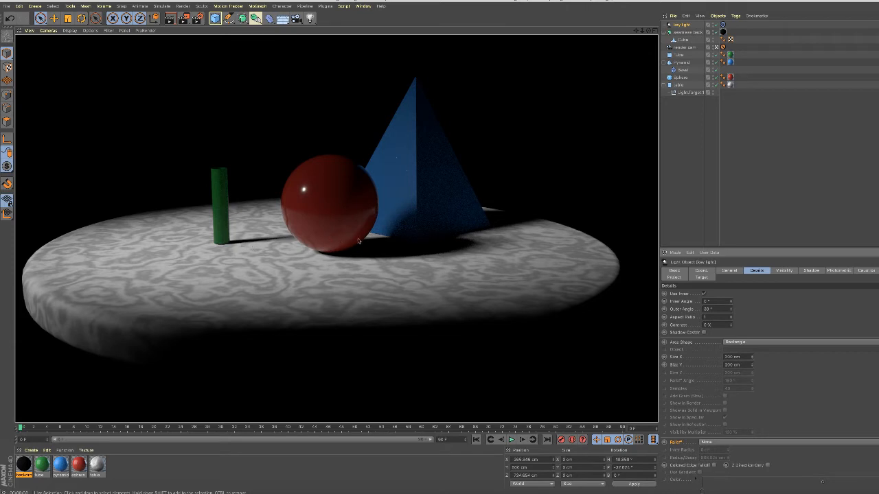
{"action": "mouse_move", "coordinate": [490, 209]}
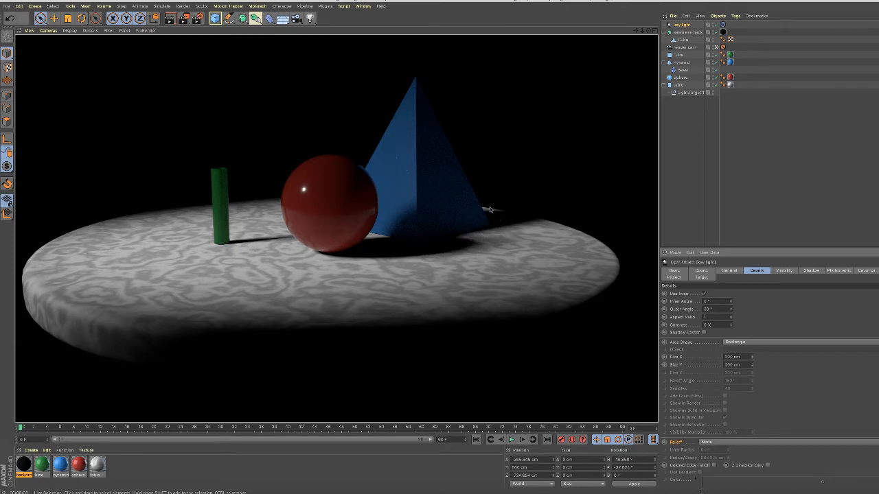
{"action": "mouse_move", "coordinate": [460, 252]}
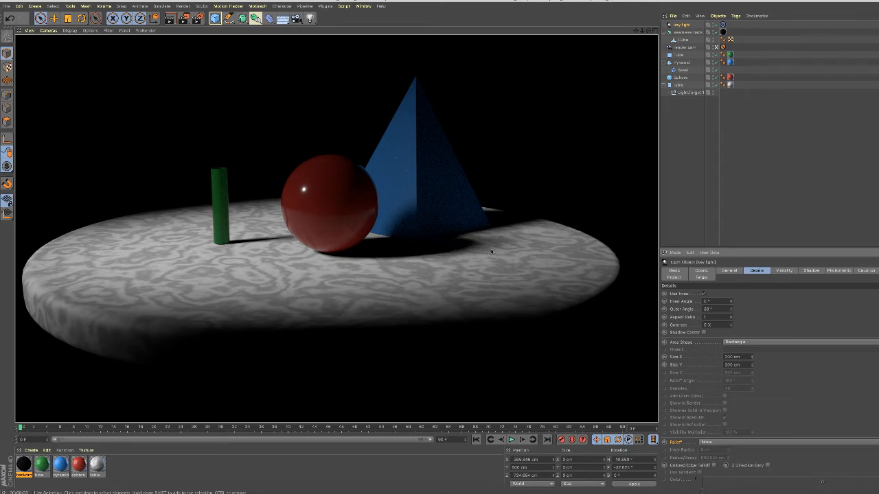
{"action": "mouse_move", "coordinate": [296, 341]}
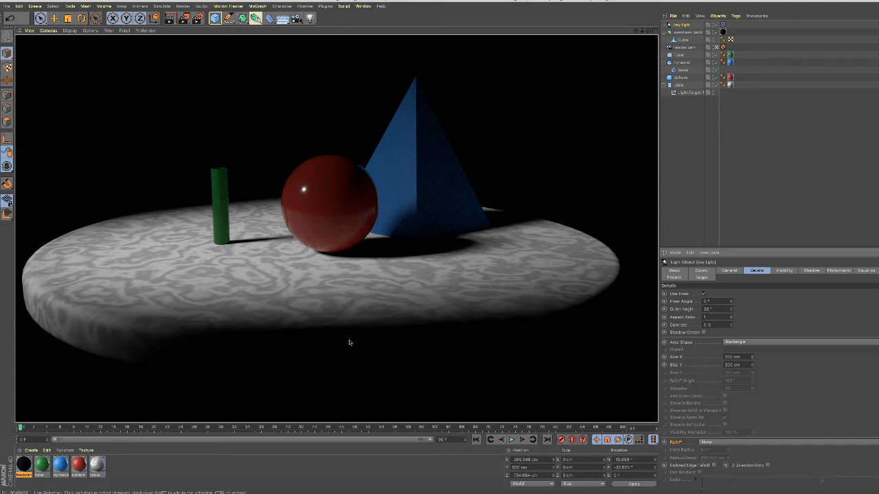
{"action": "mouse_move", "coordinate": [646, 82]}
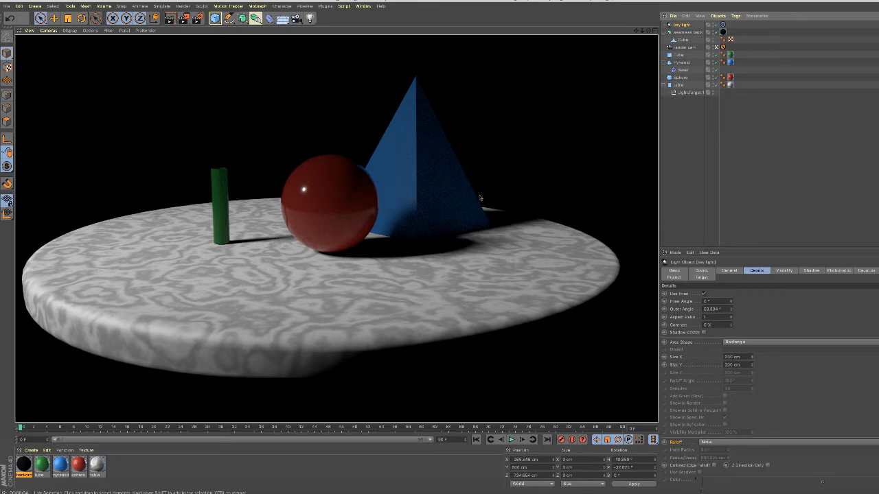
{"action": "mouse_move", "coordinate": [515, 210]}
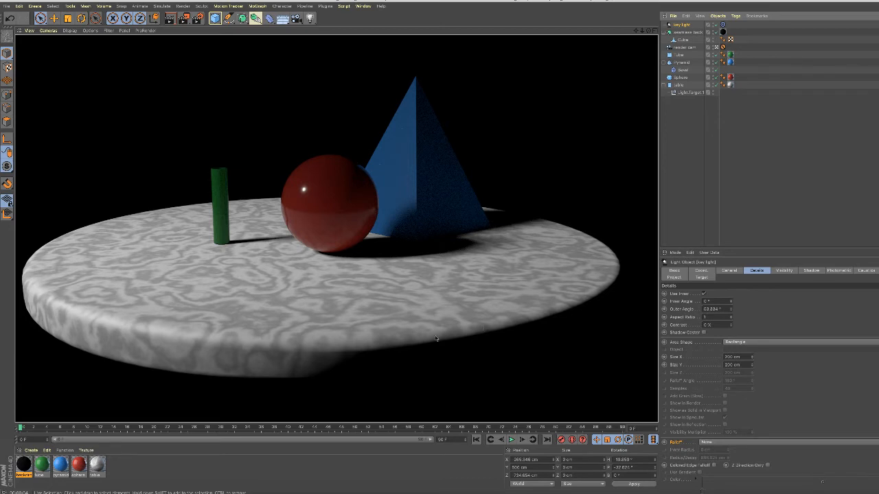
{"action": "mouse_move", "coordinate": [425, 339]}
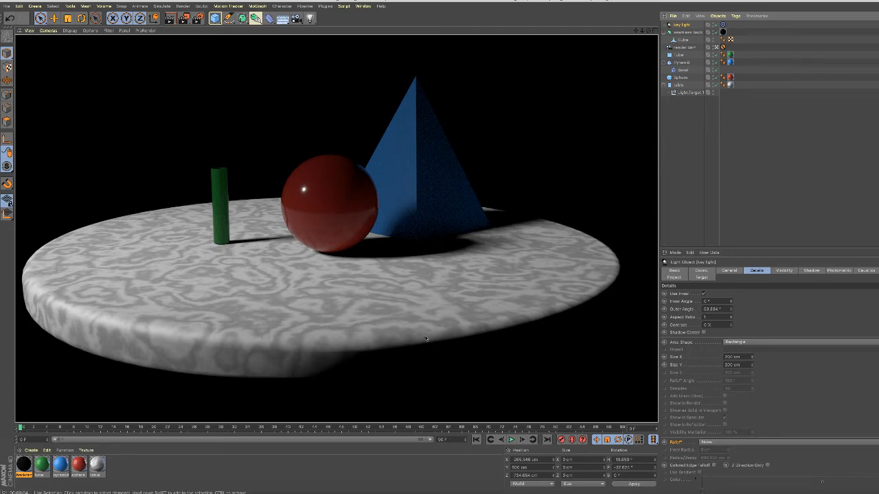
{"action": "mouse_move", "coordinate": [567, 335]}
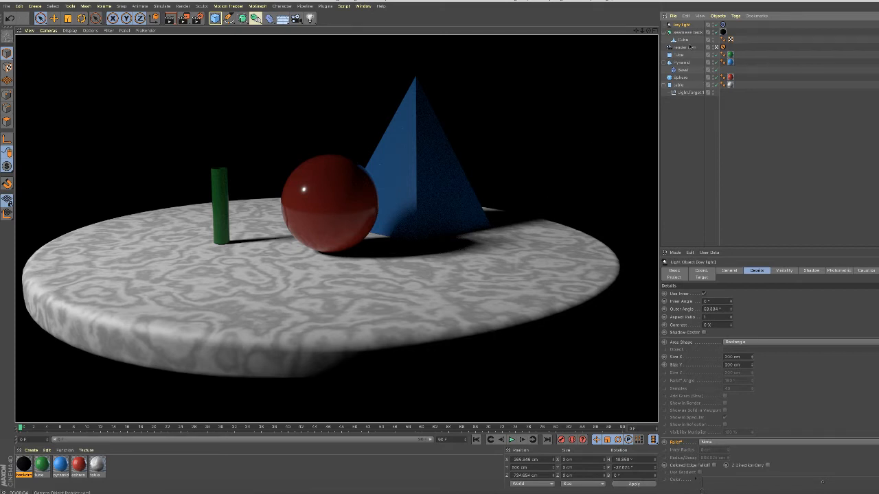
{"action": "mouse_move", "coordinate": [502, 187]}
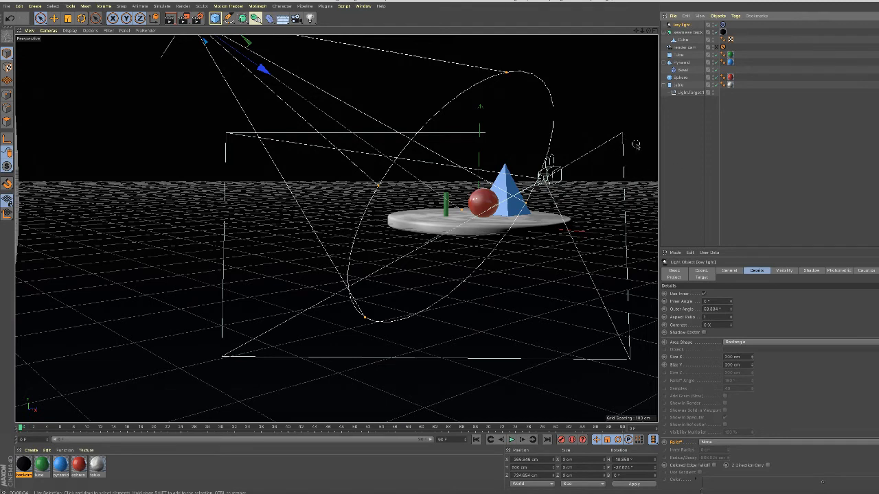
{"action": "mouse_move", "coordinate": [683, 70]}
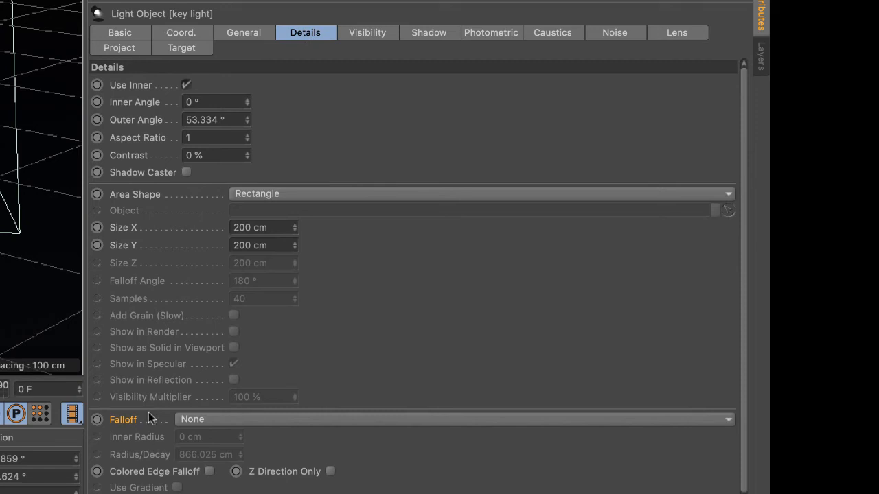
{"action": "mouse_move", "coordinate": [730, 433]}
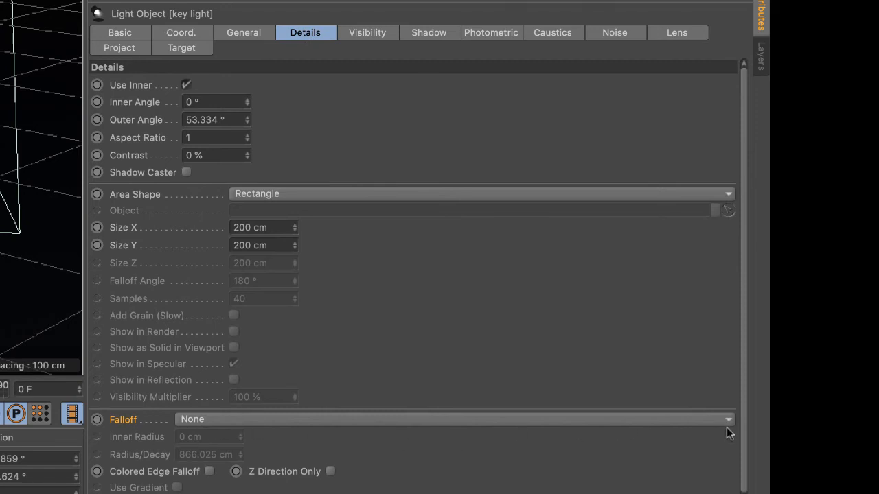
Change the key light's Falloff from None to Inverse Square (Physically Accurate)
{"action": "left_click", "coordinate": [453, 419]}
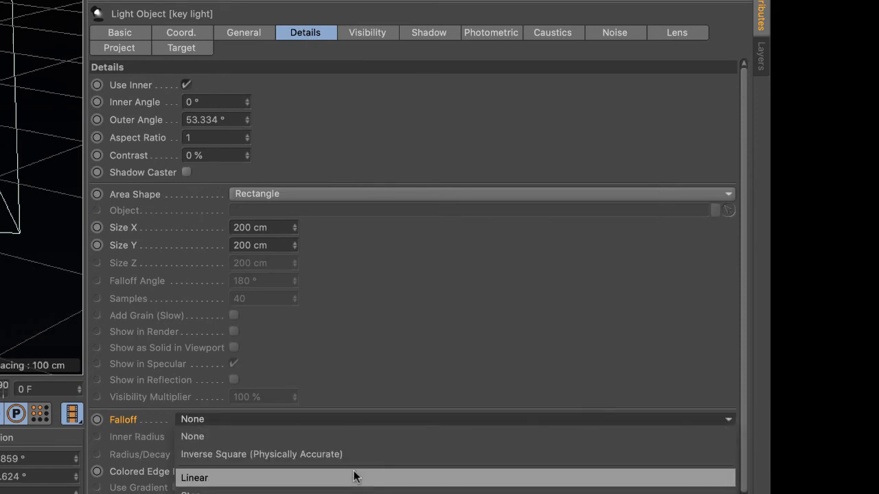
{"action": "mouse_move", "coordinate": [329, 454]}
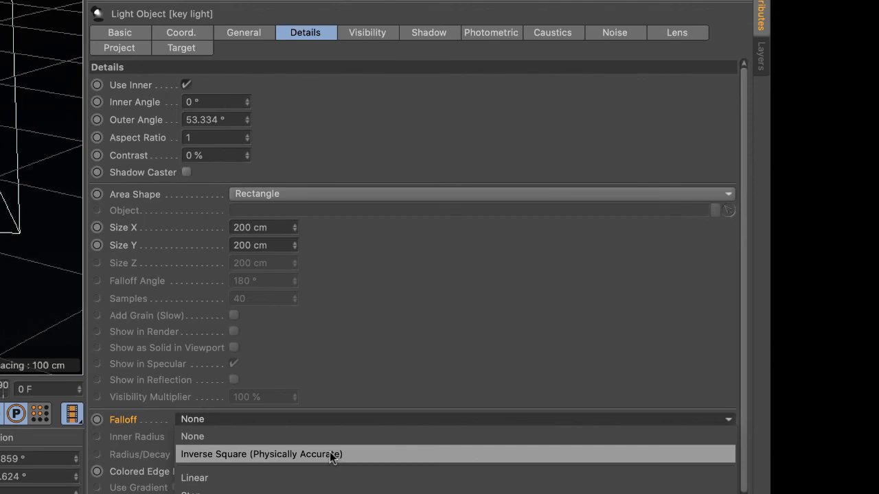
{"action": "left_click", "coordinate": [261, 454]}
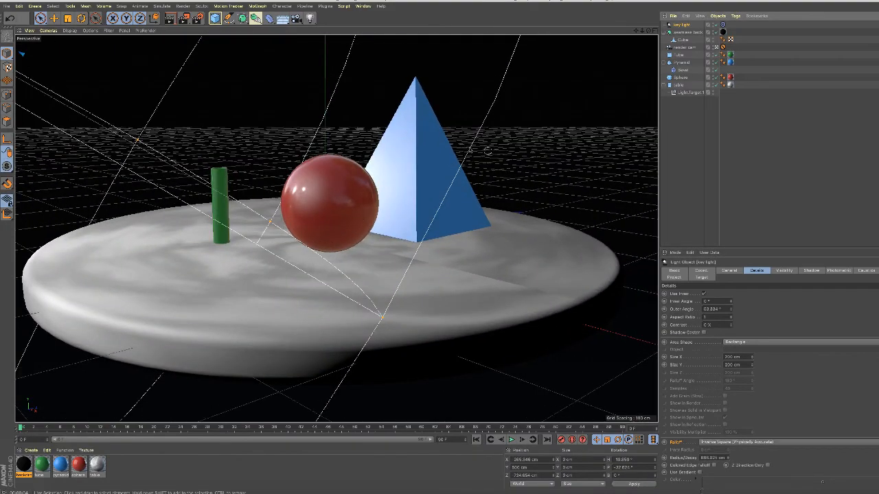
{"action": "mouse_move", "coordinate": [394, 181]}
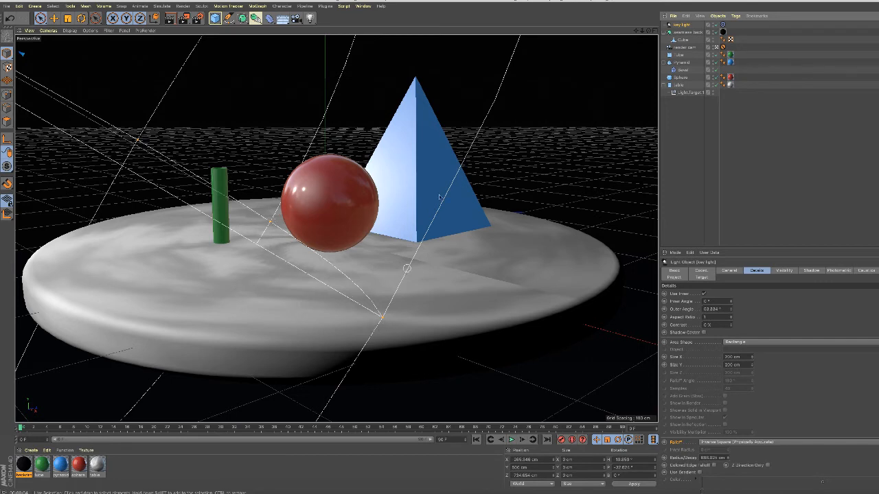
{"action": "mouse_move", "coordinate": [384, 322]}
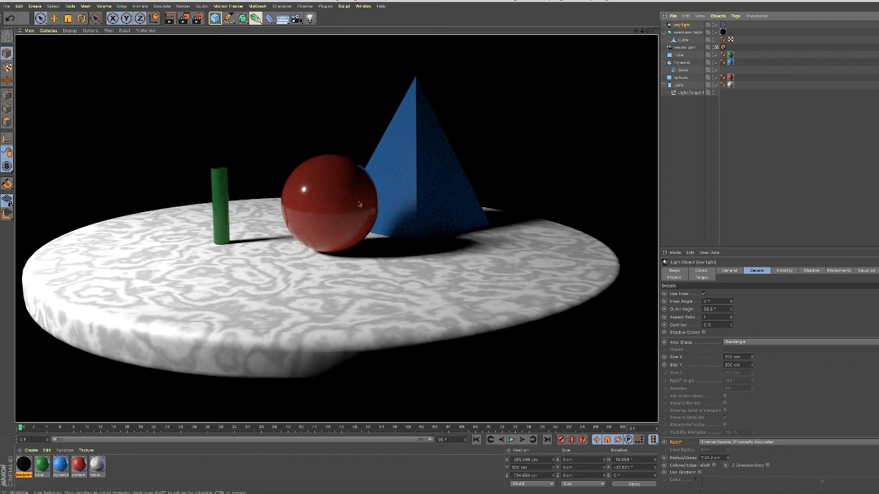
{"action": "mouse_move", "coordinate": [364, 170]}
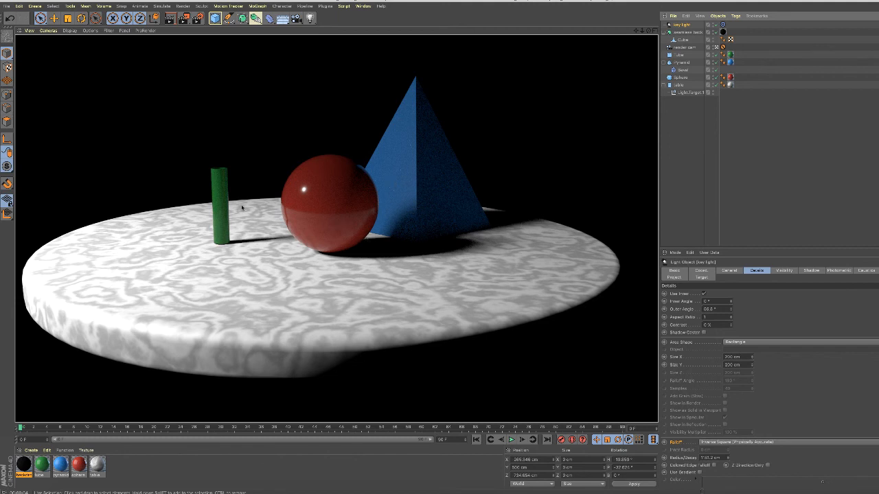
{"action": "mouse_move", "coordinate": [222, 191]}
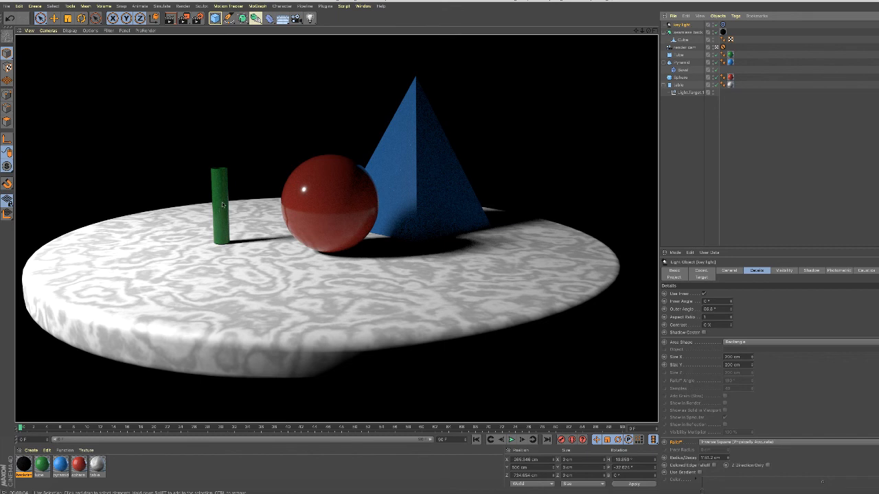
{"action": "mouse_move", "coordinate": [244, 249]}
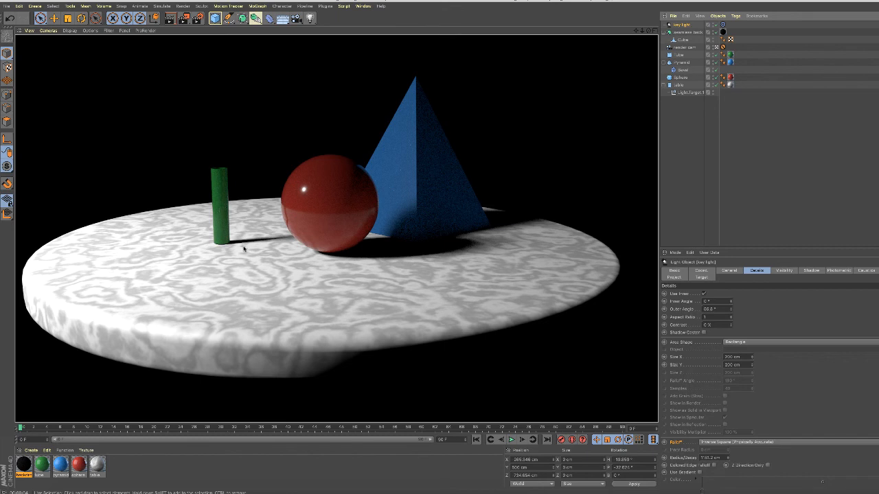
{"action": "mouse_move", "coordinate": [299, 213]}
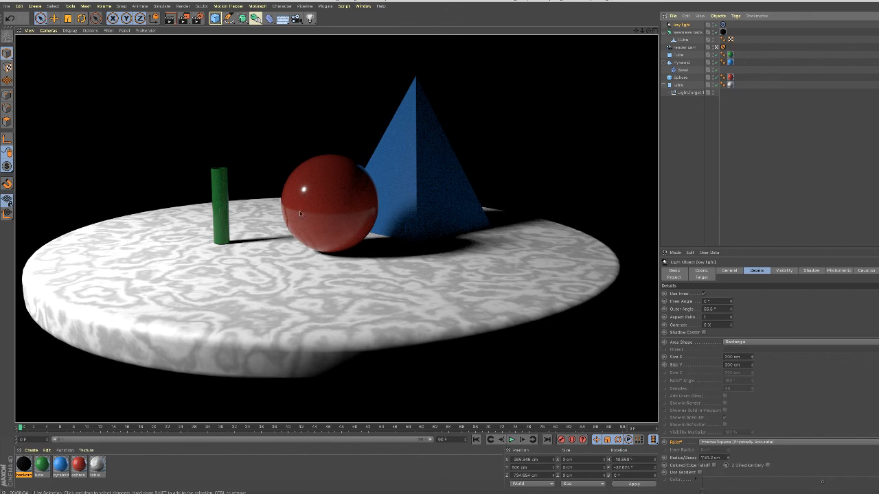
{"action": "mouse_move", "coordinate": [789, 126]}
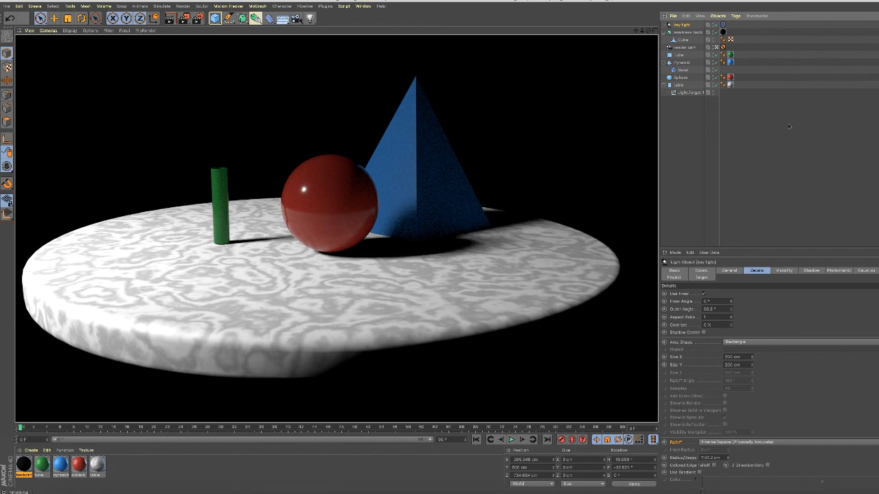
{"action": "mouse_move", "coordinate": [446, 246]}
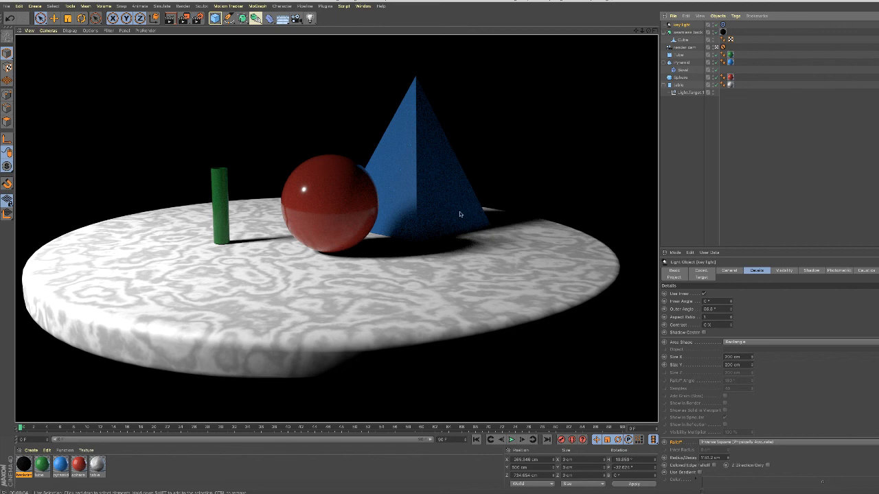
{"action": "mouse_move", "coordinate": [577, 239]}
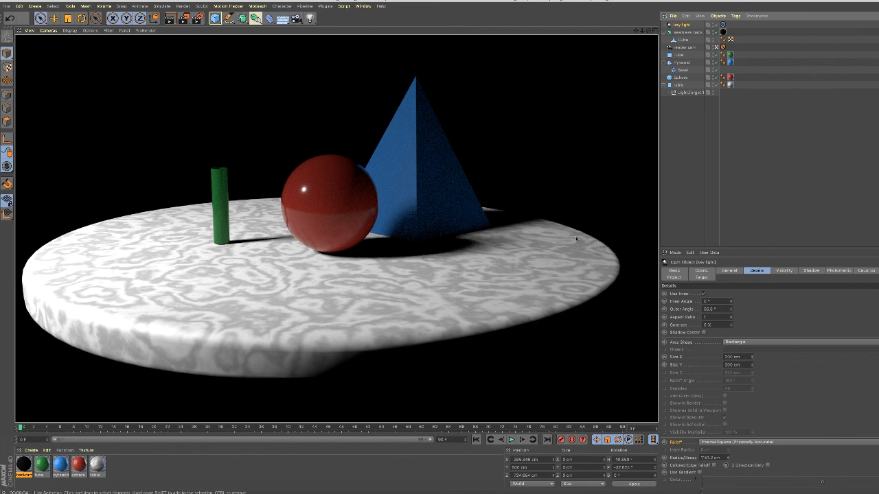
{"action": "mouse_move", "coordinate": [479, 255]}
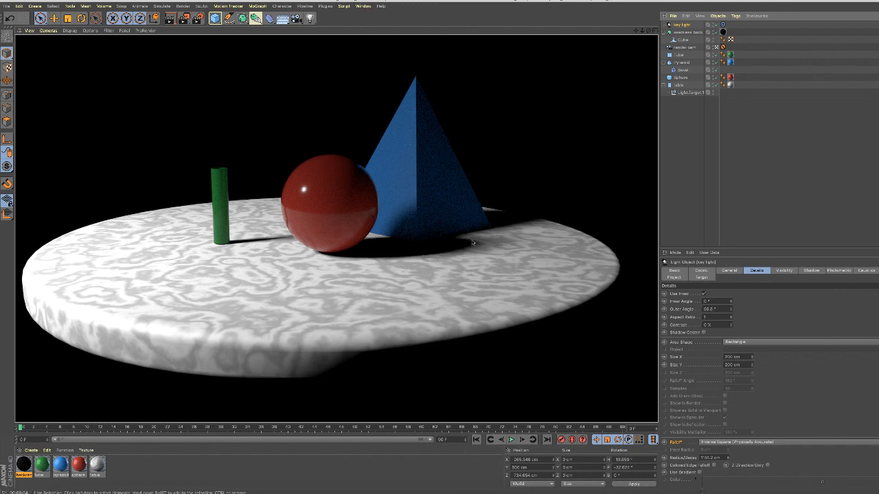
{"action": "mouse_move", "coordinate": [474, 246]}
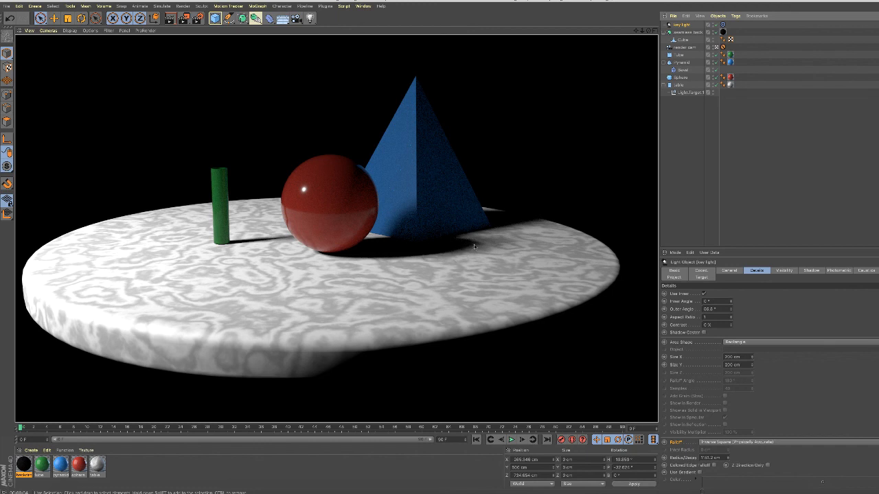
{"action": "mouse_move", "coordinate": [509, 225]}
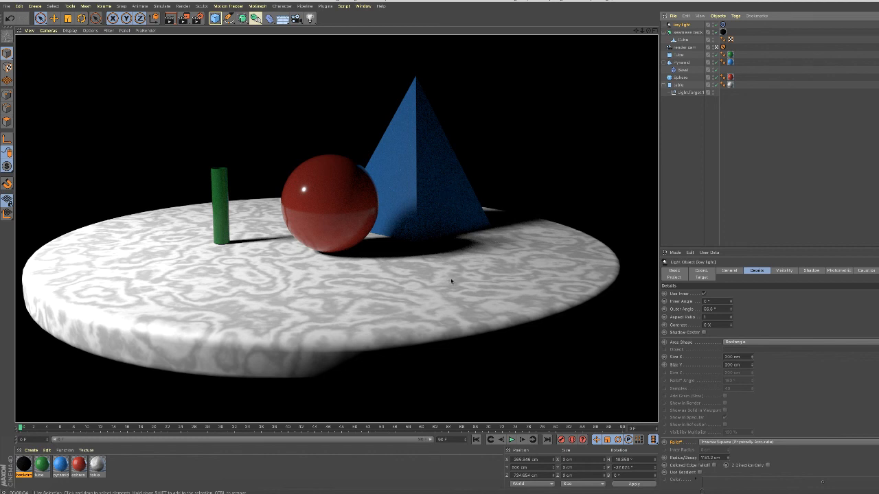
{"action": "mouse_move", "coordinate": [434, 229]}
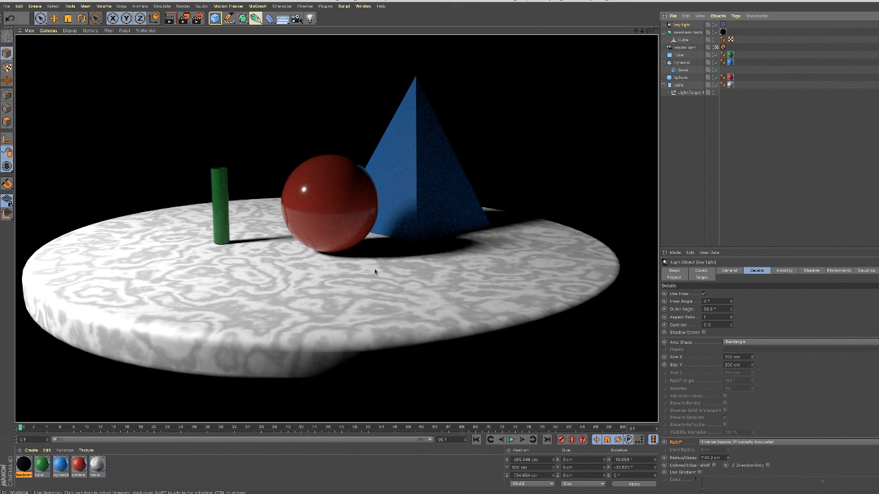
{"action": "mouse_move", "coordinate": [259, 203]}
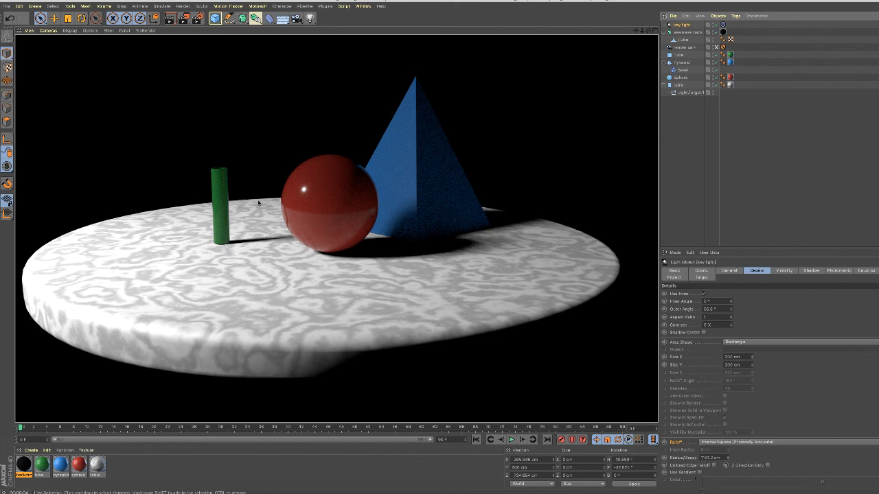
{"action": "mouse_move", "coordinate": [410, 218]}
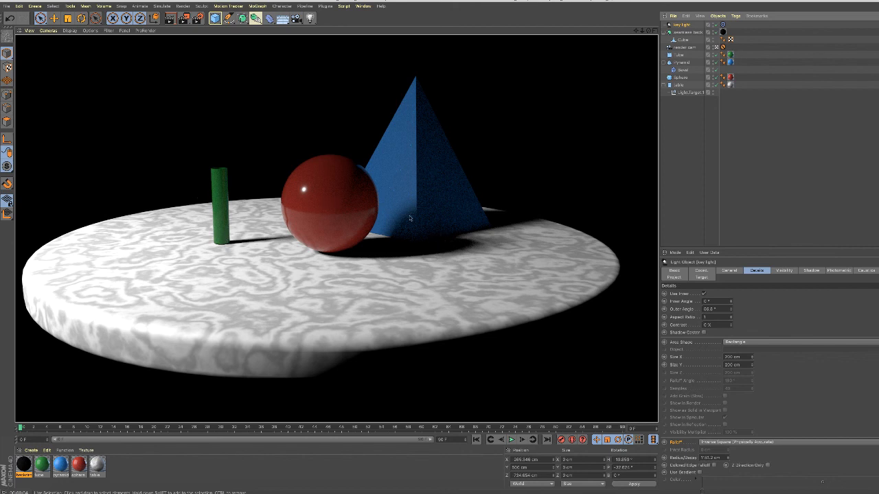